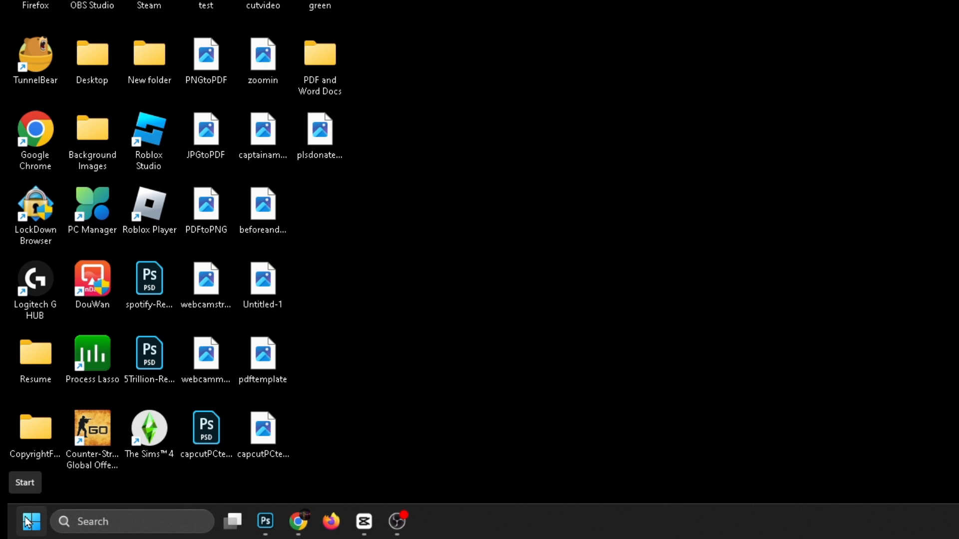
Step: Show the Sleep, Shut down and Restart options from the Start menu's Power icon
click(31, 521)
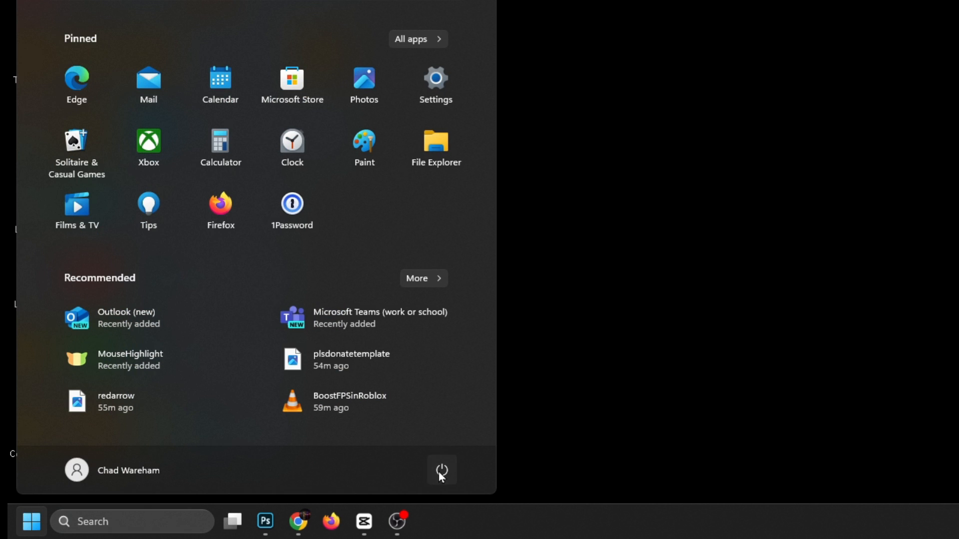
click(440, 470)
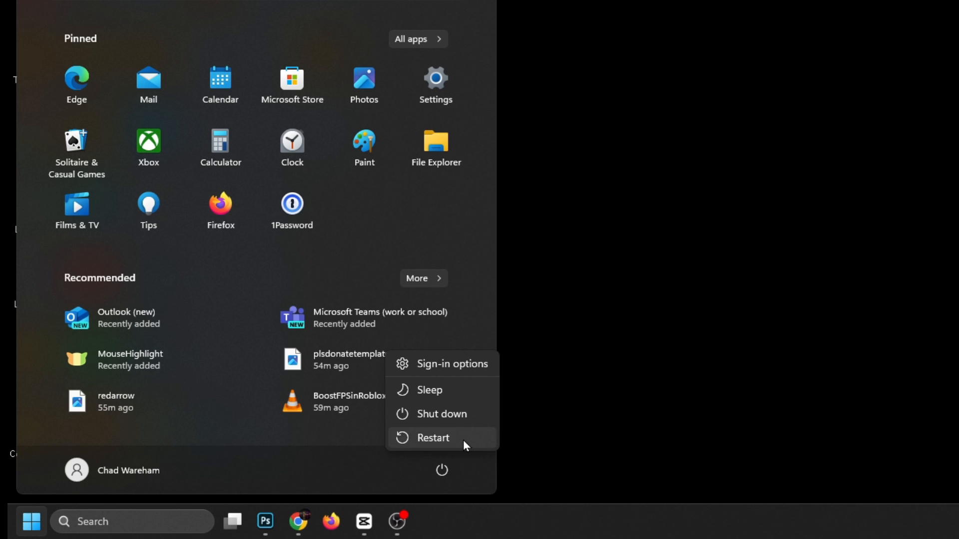
mouse_move(433, 438)
text(%temp%)
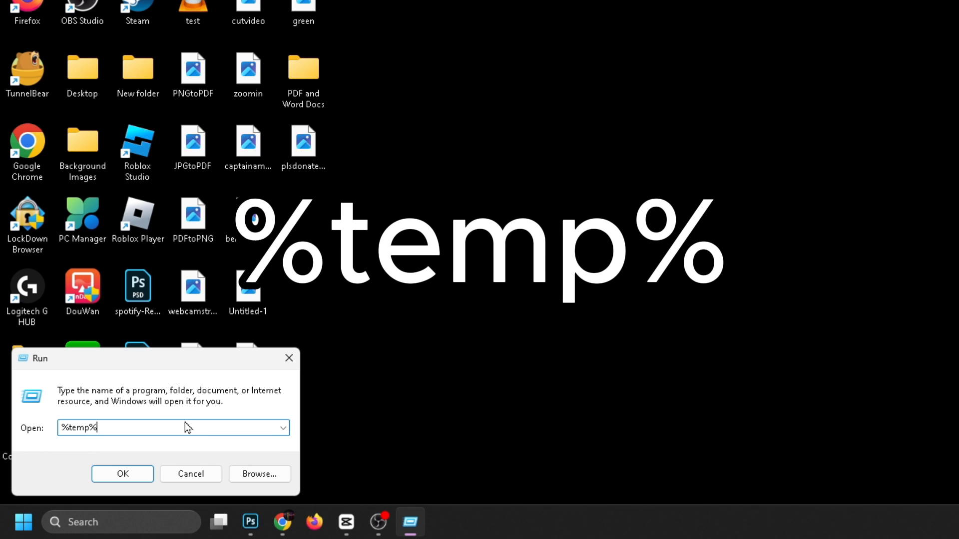
Step: Open the %temp% folder from the Run dialog
click(122, 474)
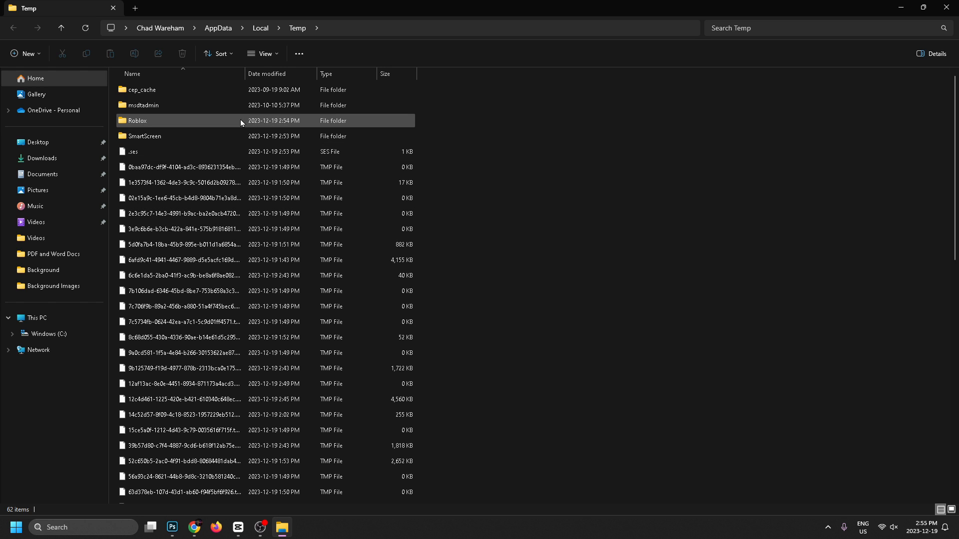
Step: Delete the Roblox folder from Temp and close File Explorer
click(138, 120)
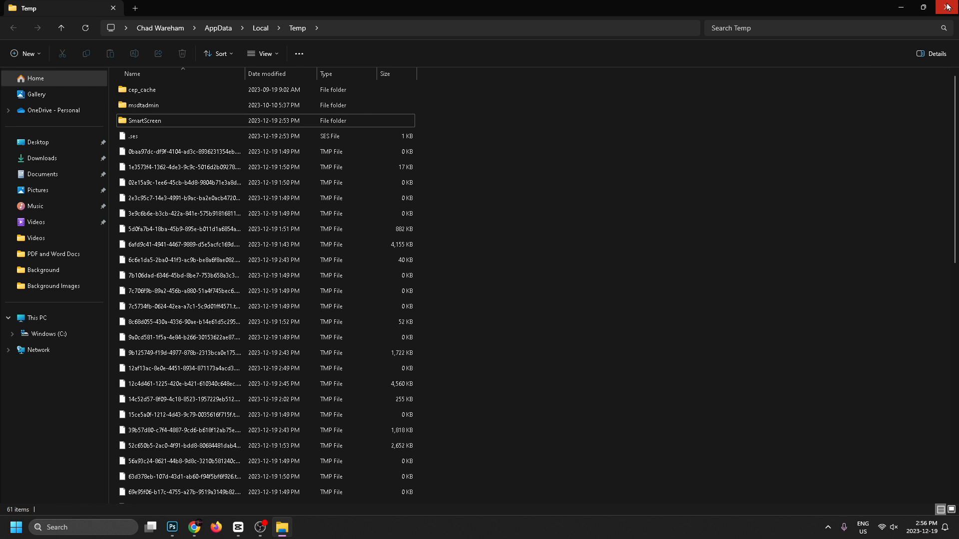
click(948, 7)
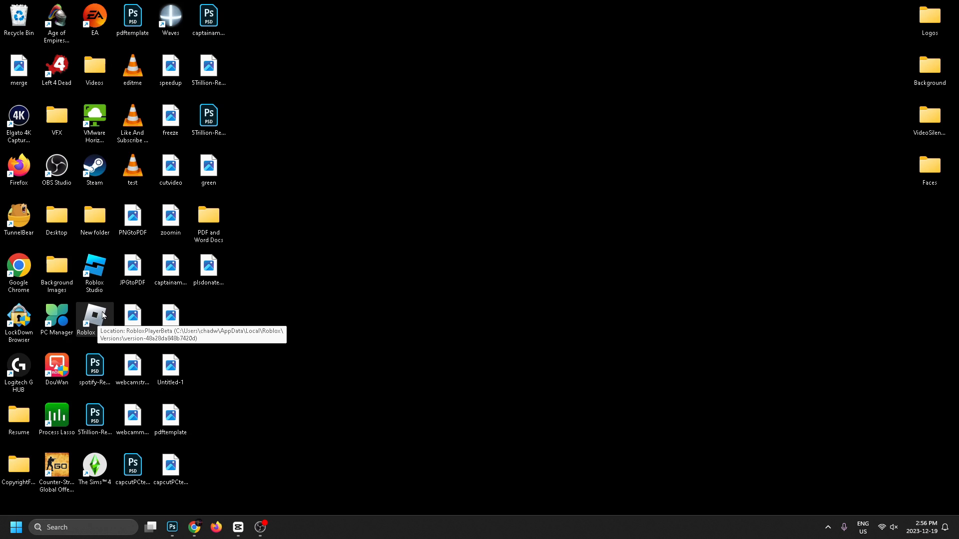
mouse_move(100, 317)
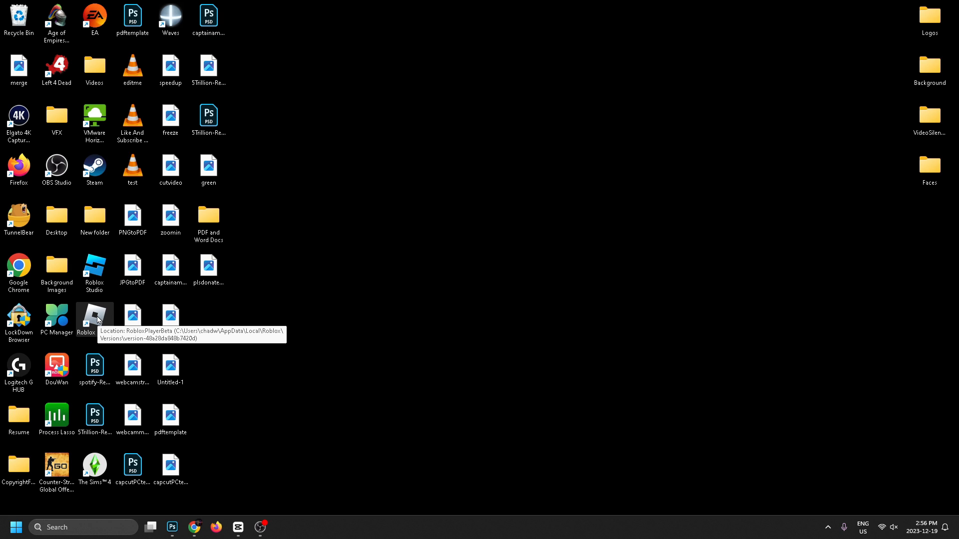
Step: Open Properties for the Roblox Player desktop shortcut
right_click(94, 317)
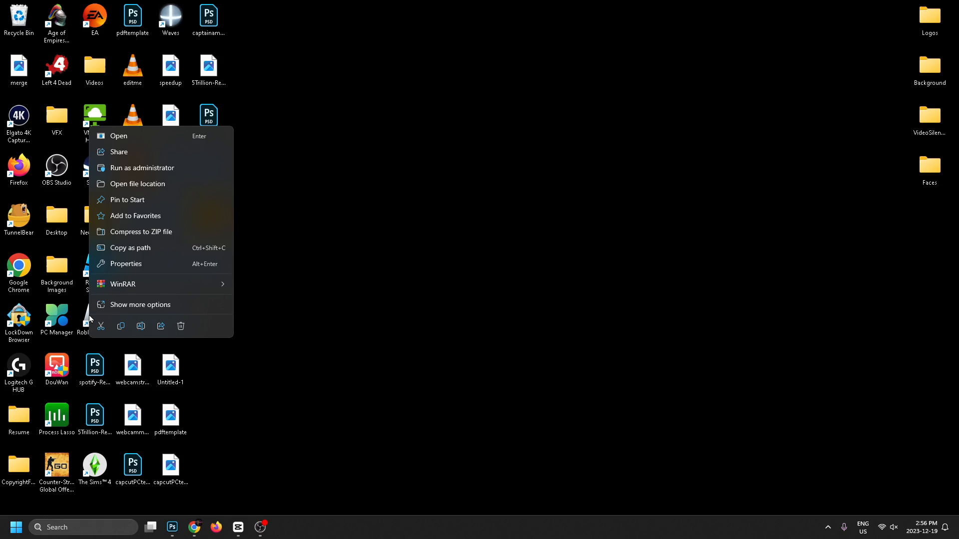
click(126, 264)
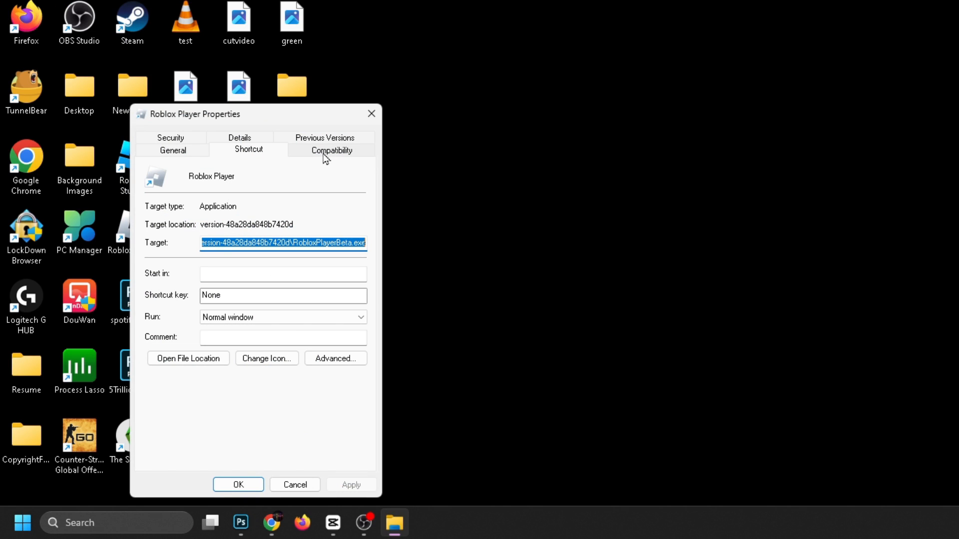
Step: Tick 'Run this program as an administrator' on the Compatibility tab
click(331, 150)
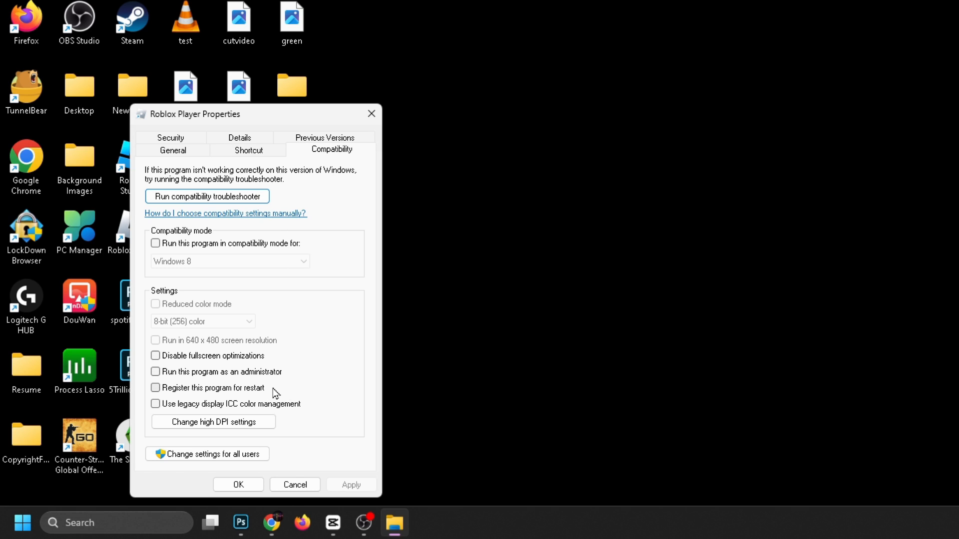
mouse_move(266, 378)
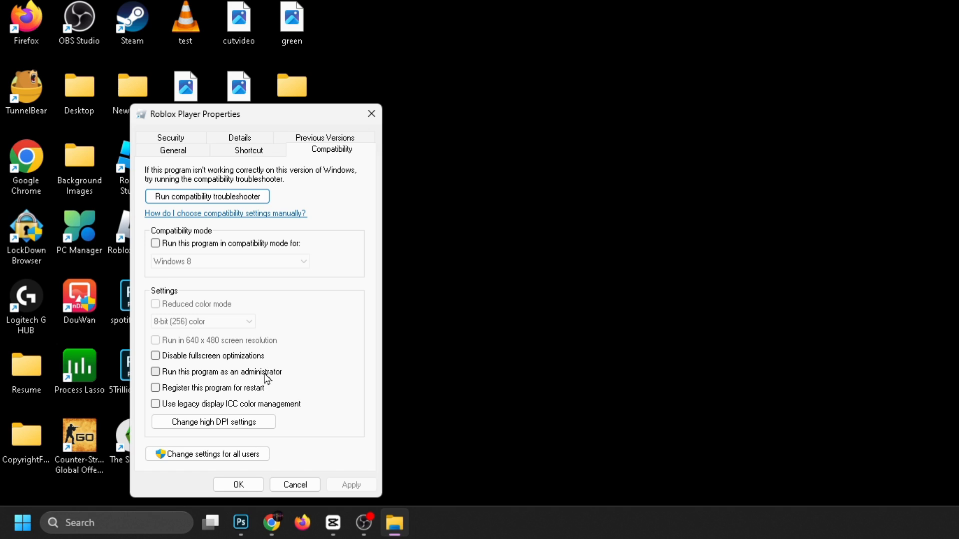
click(156, 371)
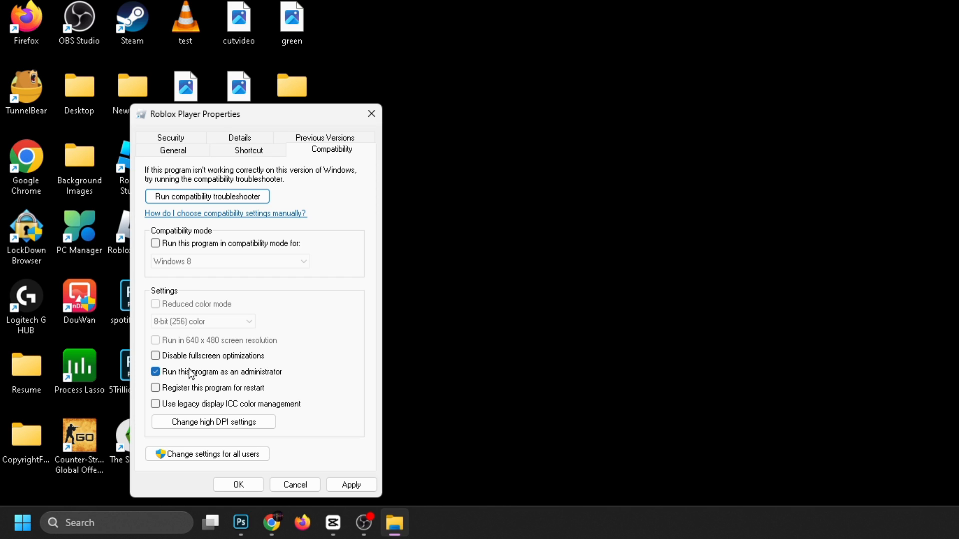
mouse_move(293, 386)
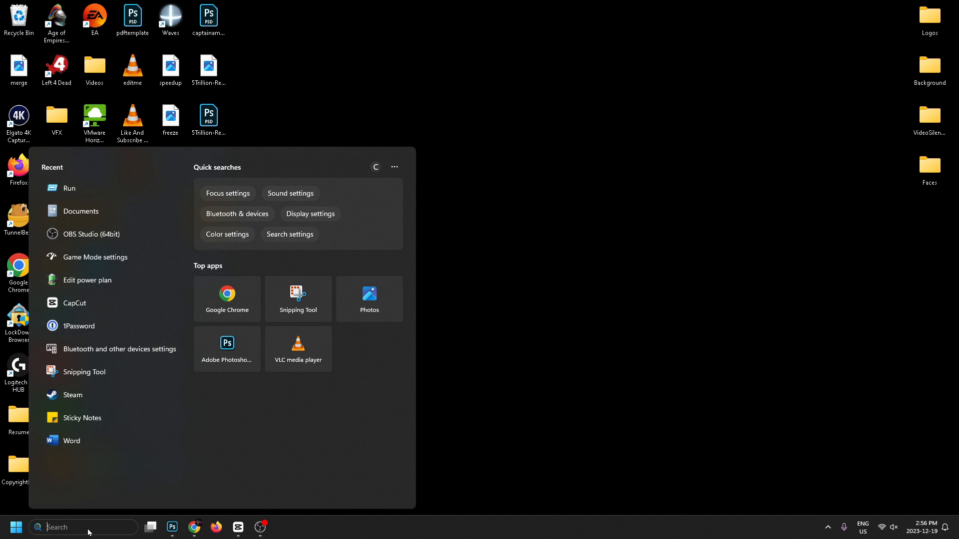
Step: Search 'Add or remove programs' to open the Installed apps list
text(program,)
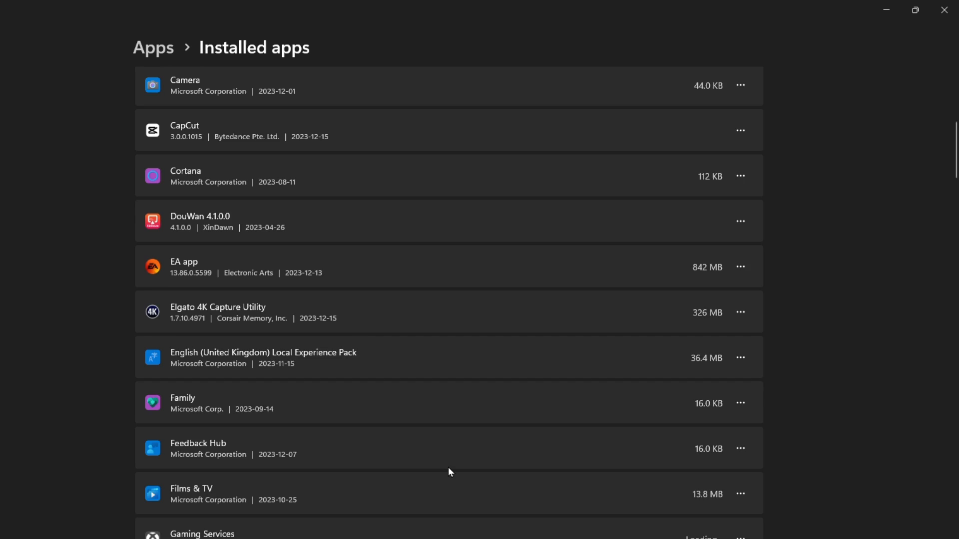
Step: Show Roblox Player's Uninstall option in Installed apps, then close Settings
scroll(down, 3)
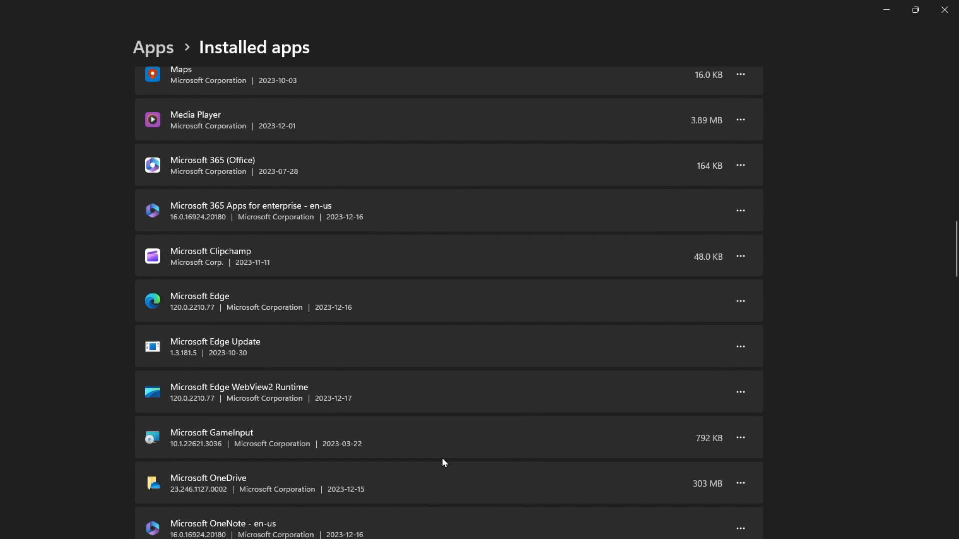
scroll(down, 3)
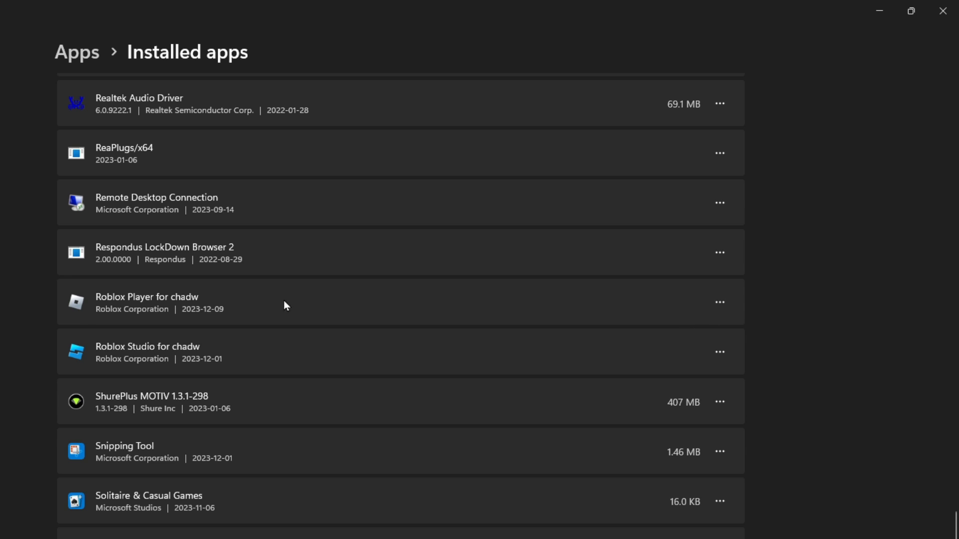
mouse_move(676, 313)
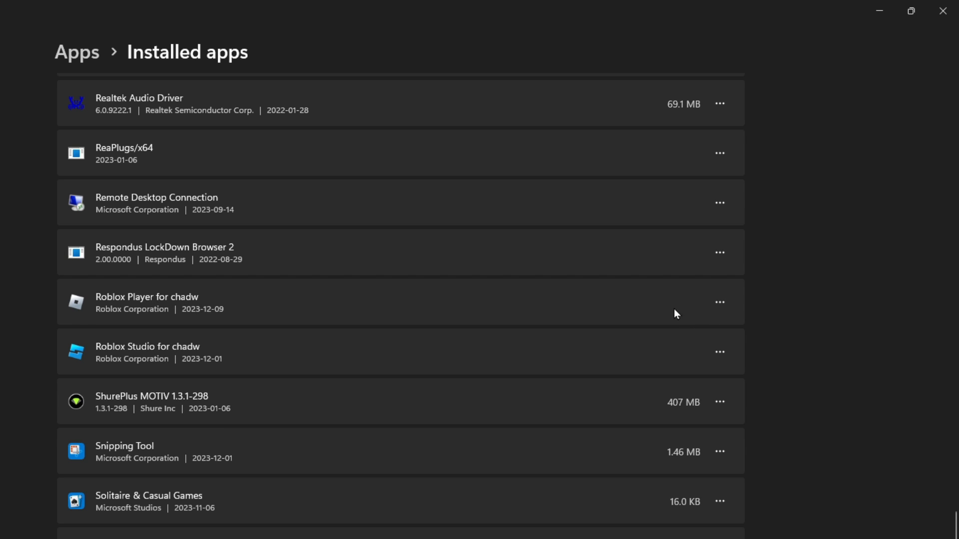
click(720, 303)
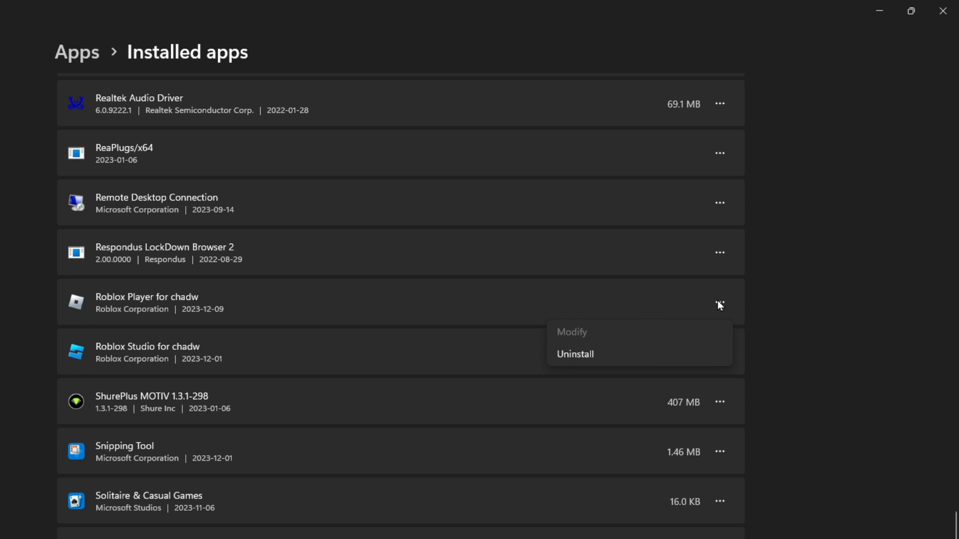
mouse_move(590, 355)
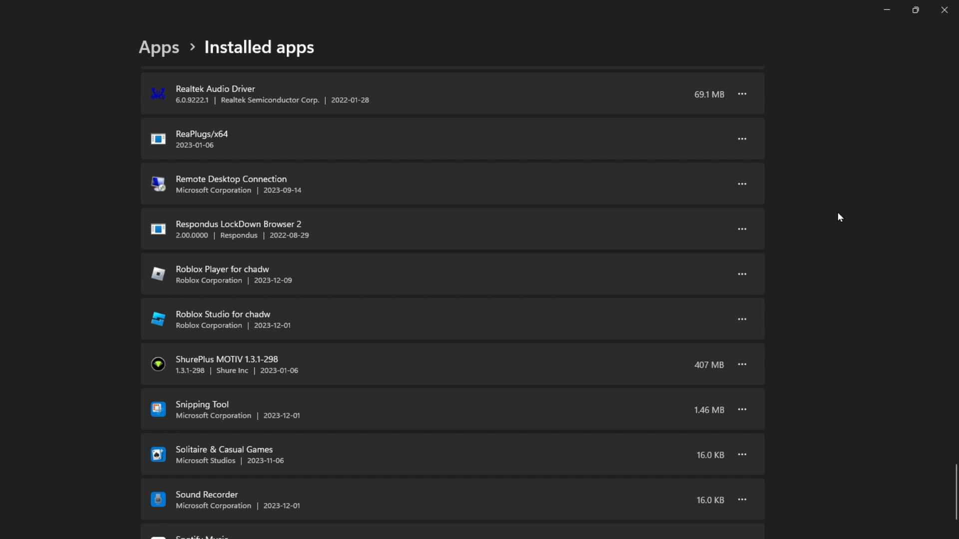
click(943, 10)
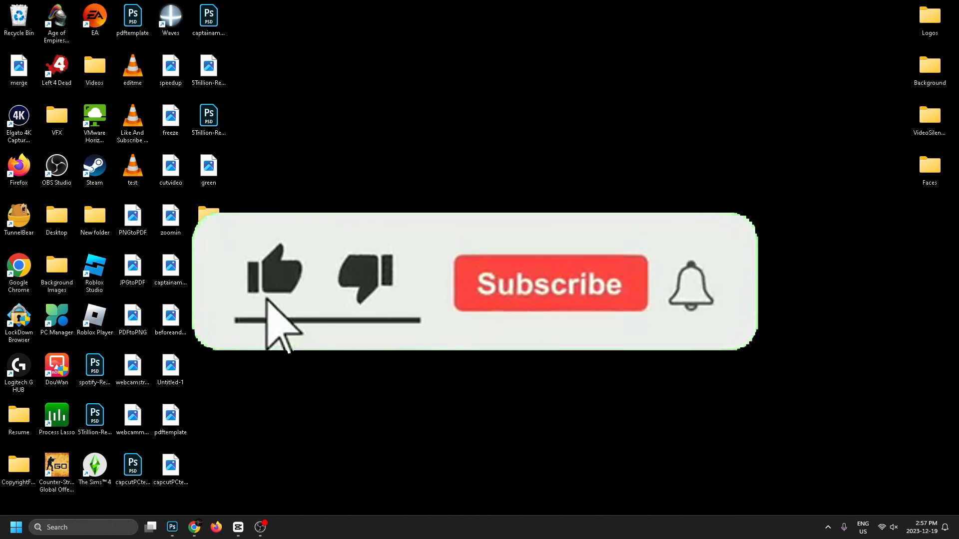
click(549, 282)
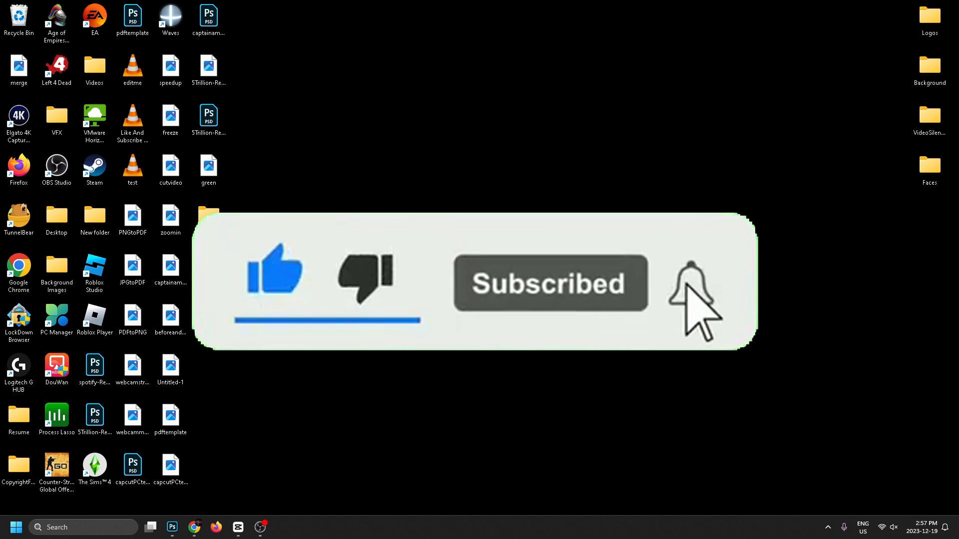